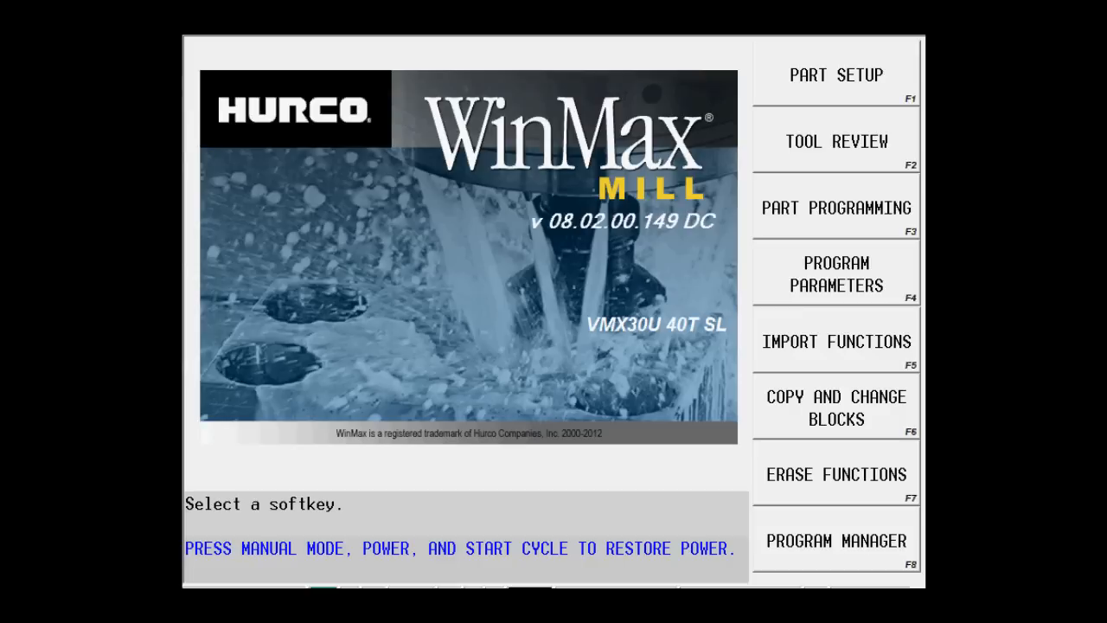
Create a new blank program NONAME2.HWM in Program Manager and return to the main menu.
click(834, 540)
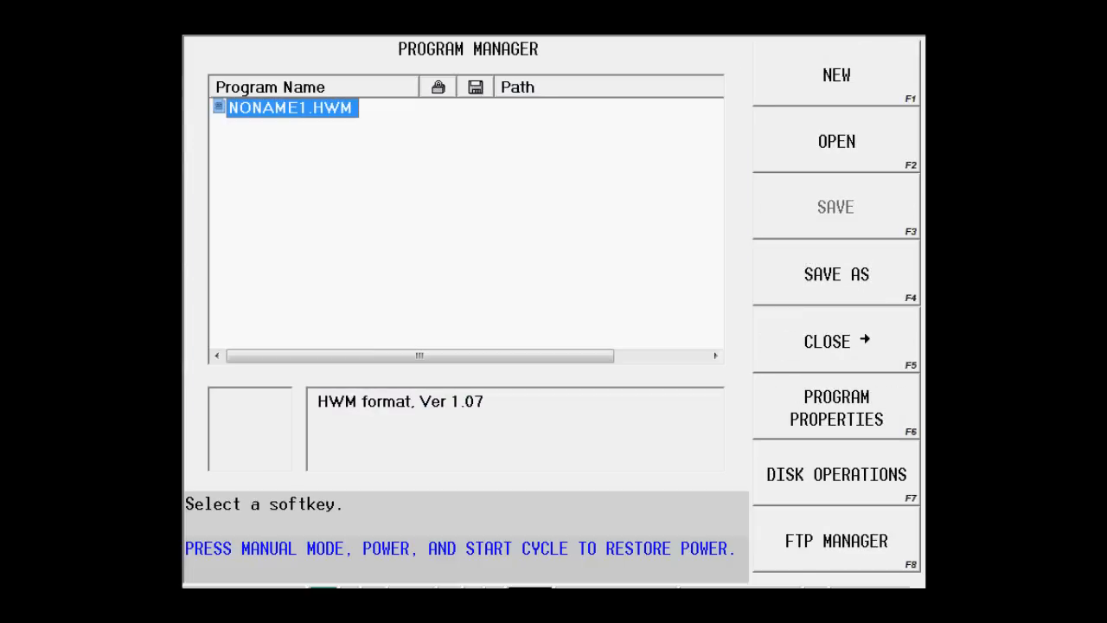
click(835, 74)
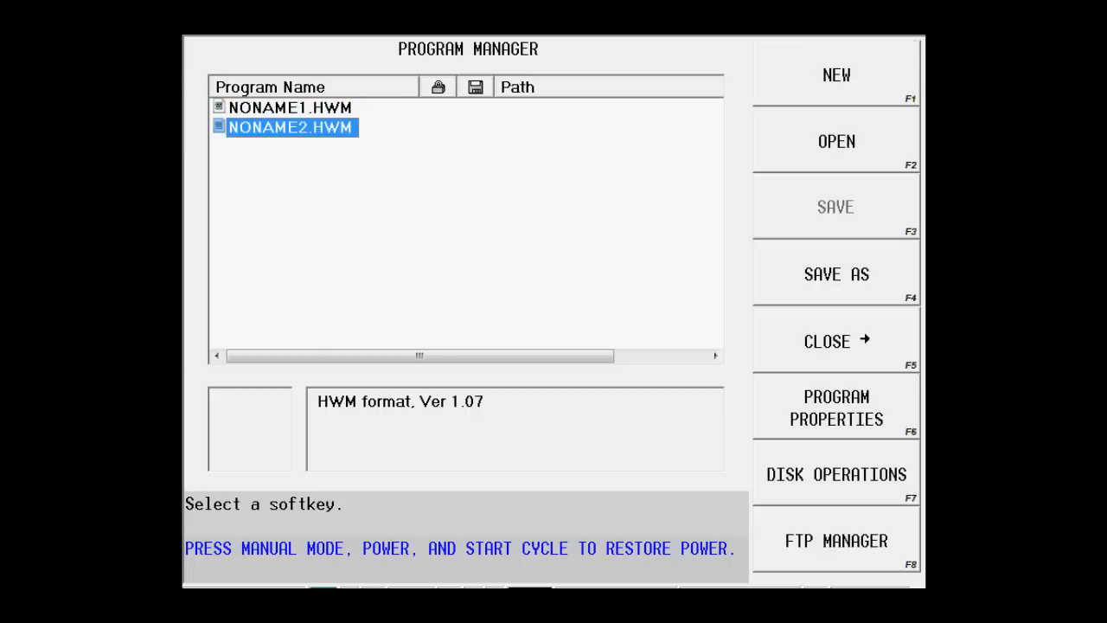
click(835, 340)
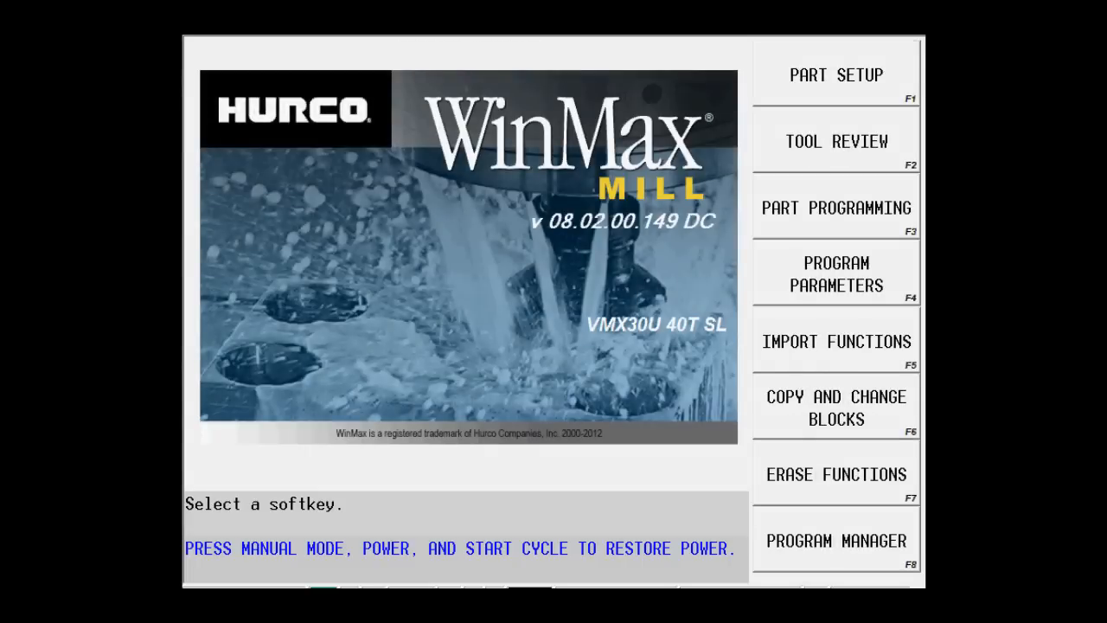
Turn on manual stock sizing in the stock geometry and enter a stock length of 8.
click(836, 74)
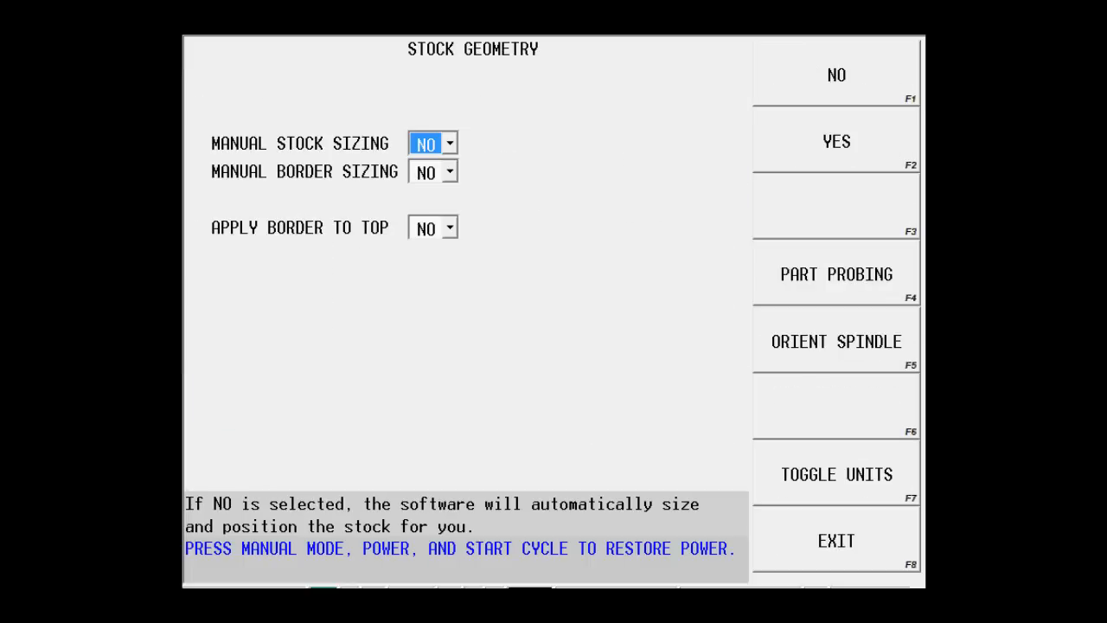
click(835, 140)
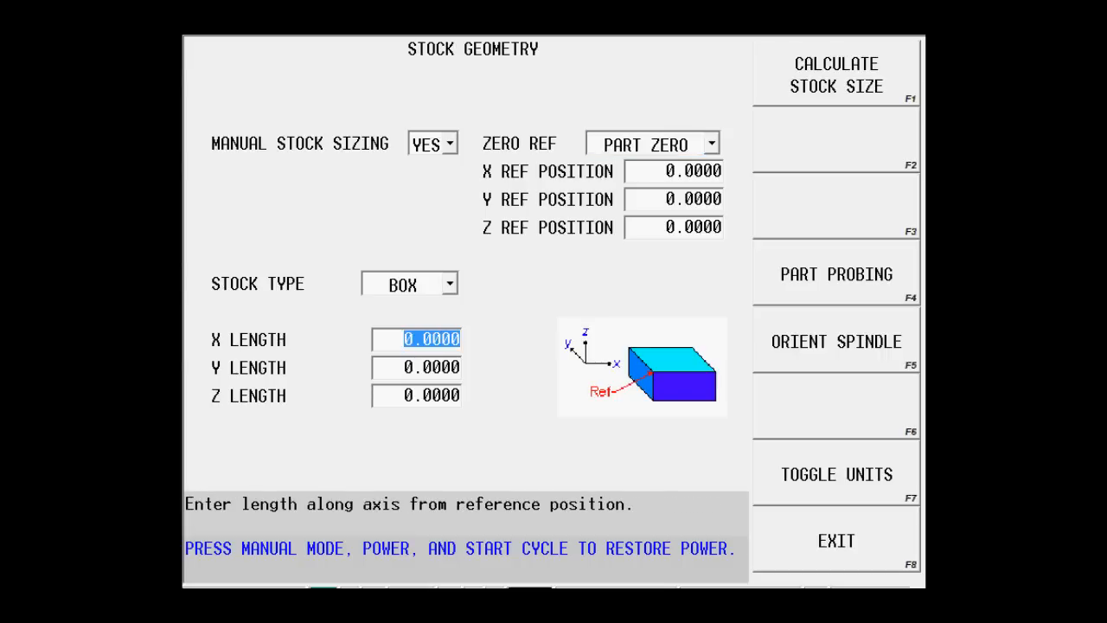
text(8)
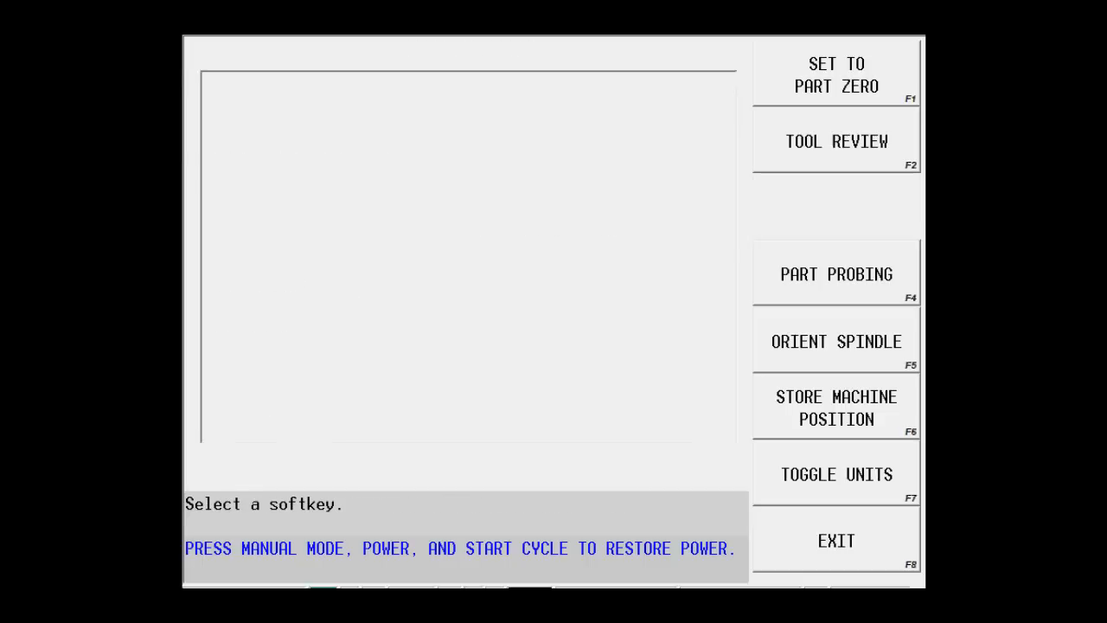
Define tool 1 as a 0.1250-diameter center drill and choose its coolant type.
click(835, 140)
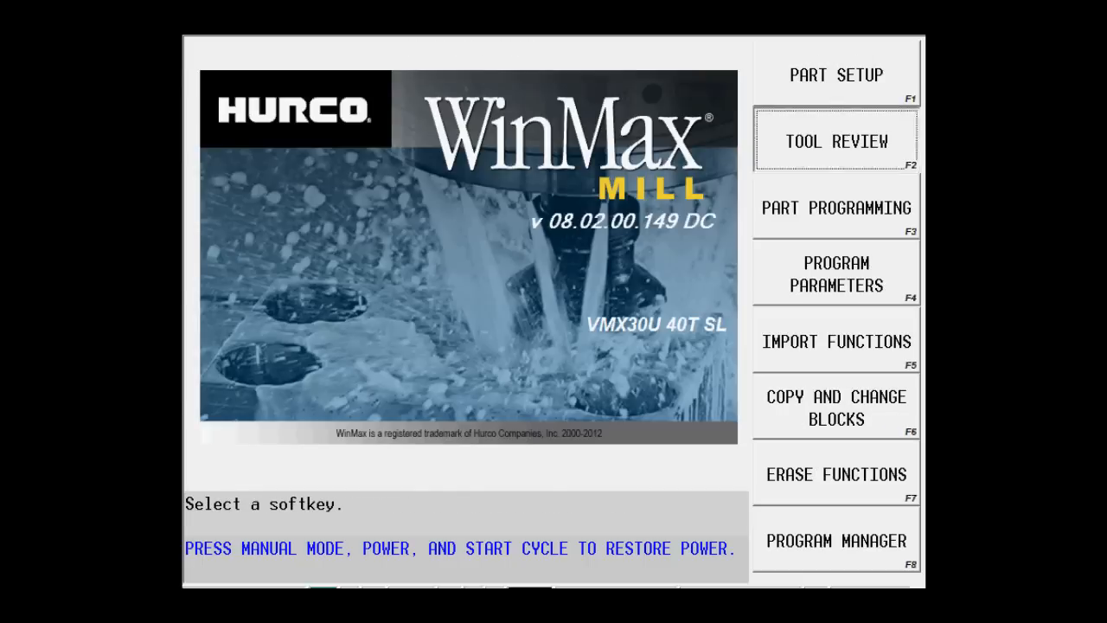
click(836, 140)
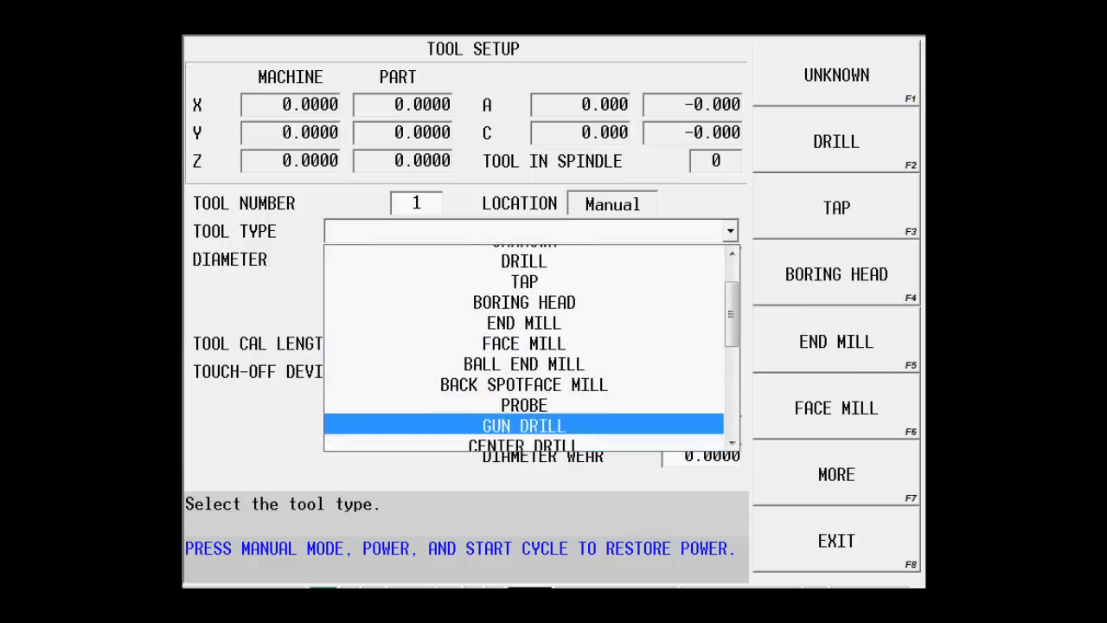
click(522, 444)
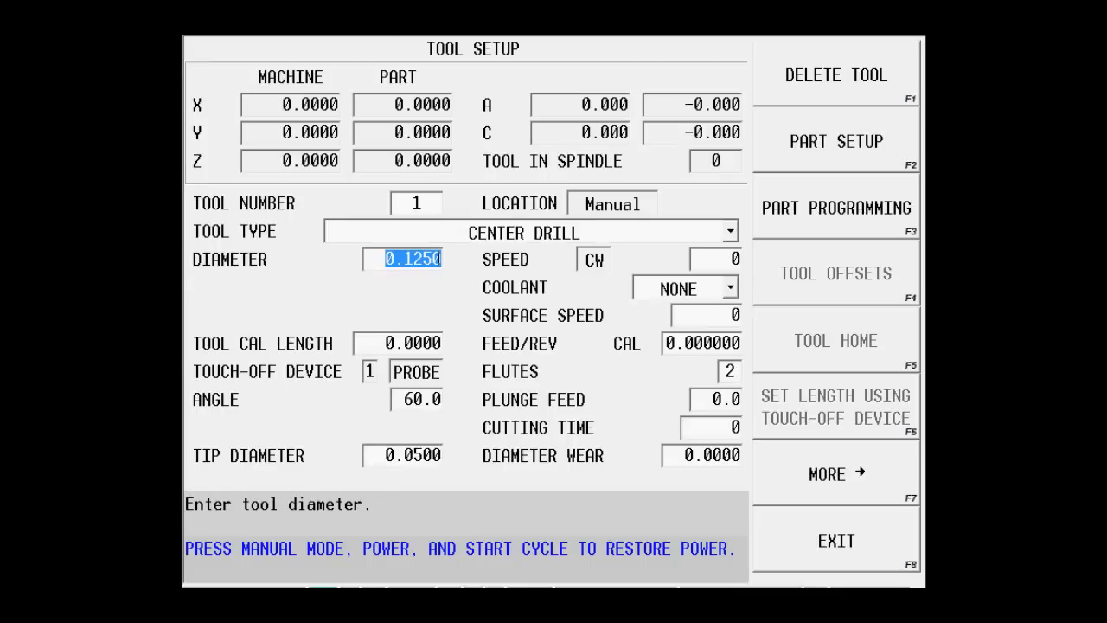
click(729, 287)
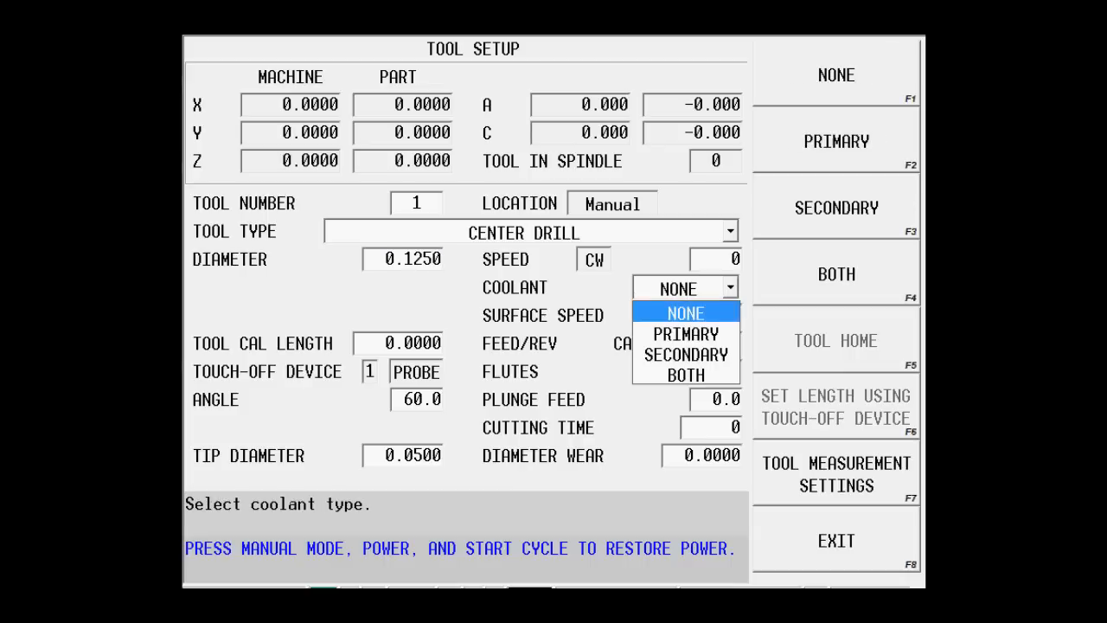
click(684, 334)
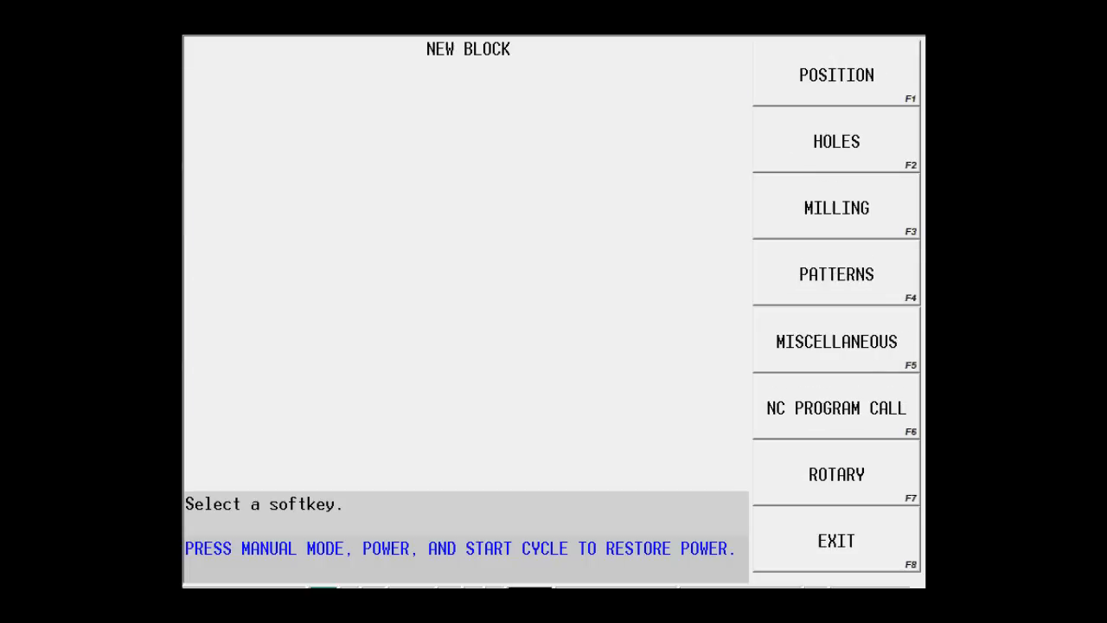
Start a holes block with a center drill operation to Z bottom -.125.
click(835, 141)
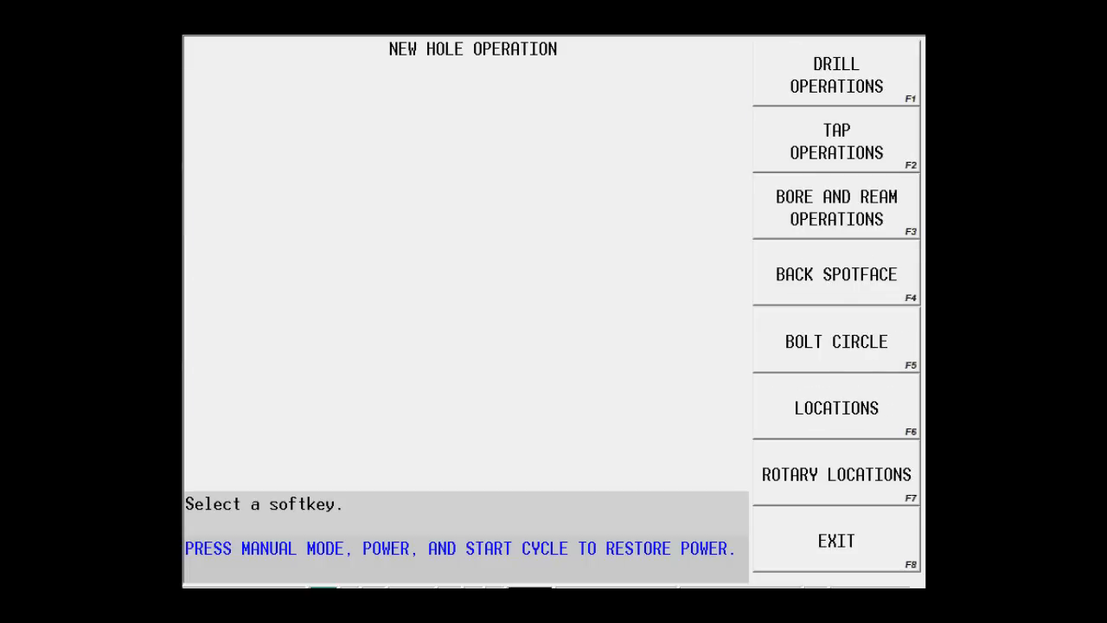
click(835, 75)
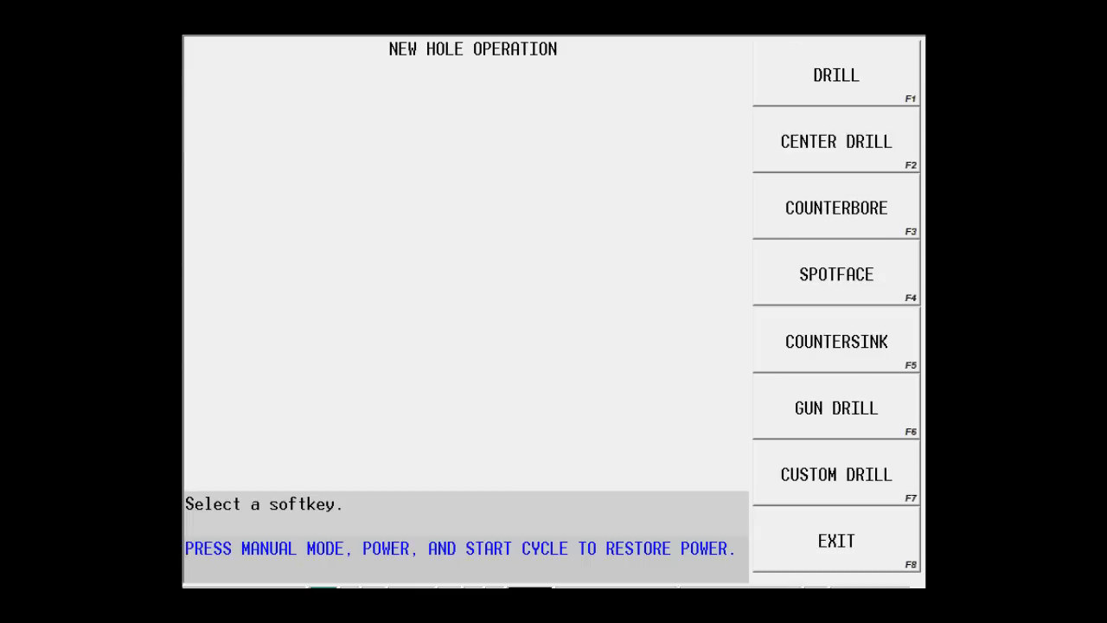
click(835, 140)
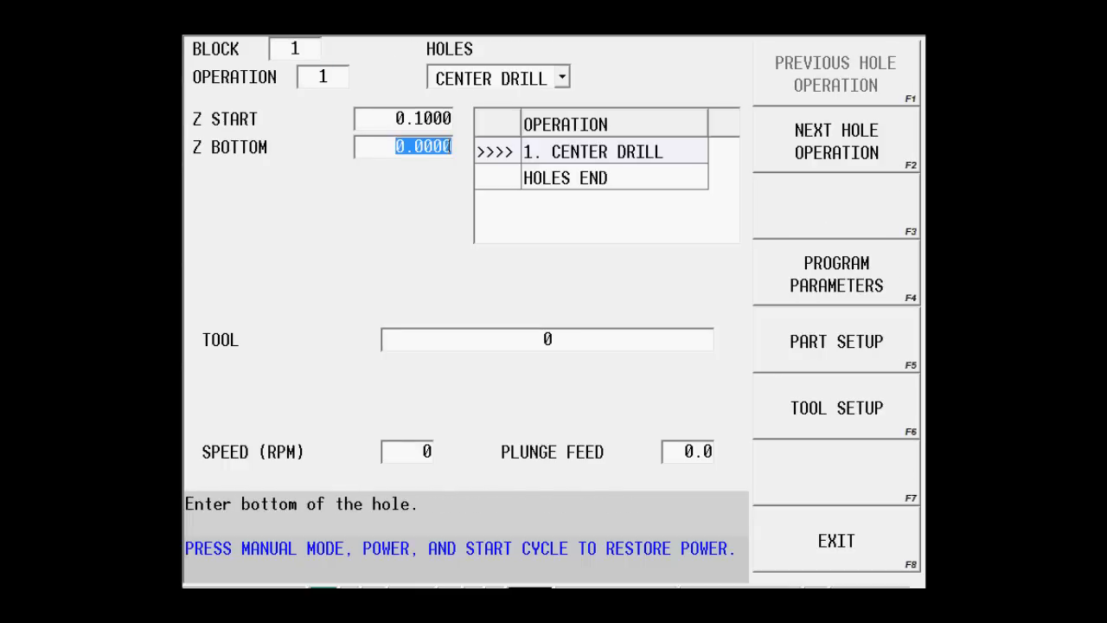
text(-.125)
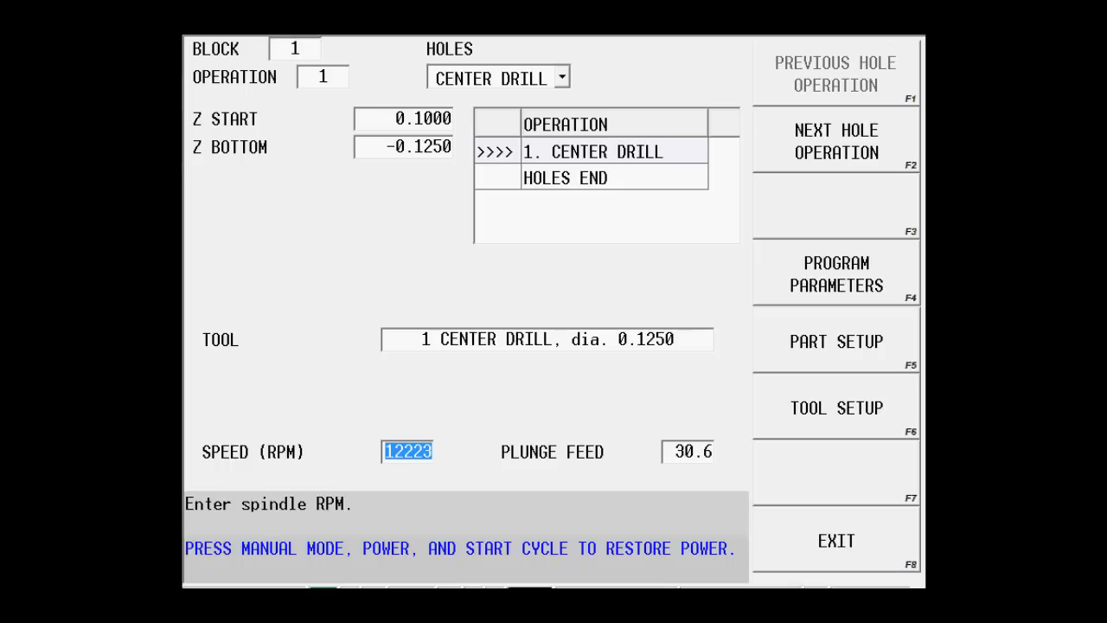
Add a drill operation with Z bottom -.325 using the 0.3750 drill.
click(834, 140)
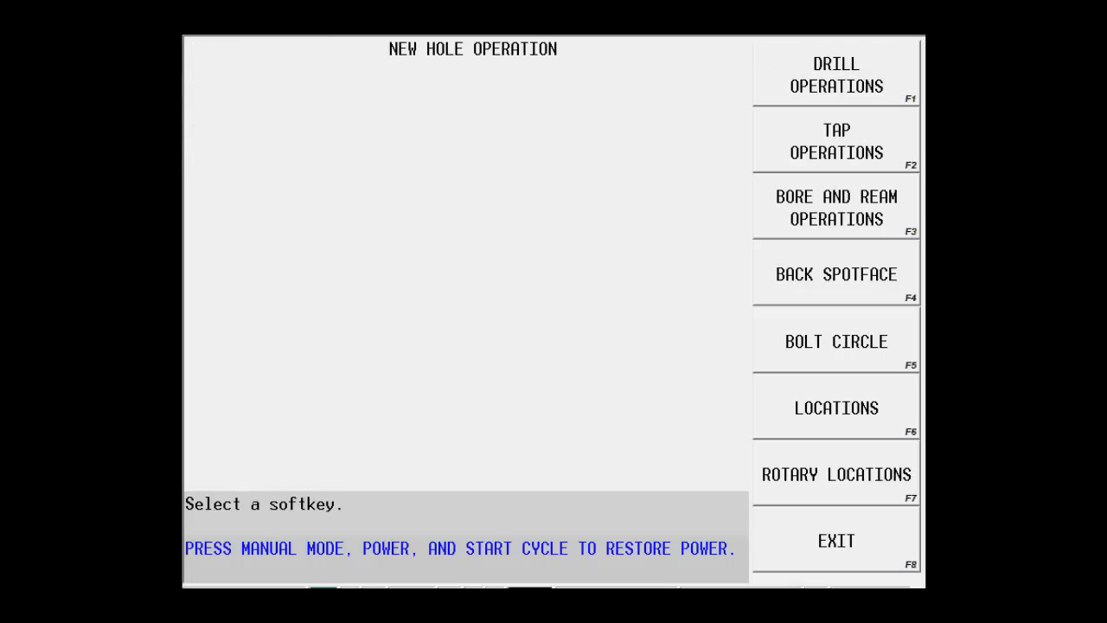
click(835, 74)
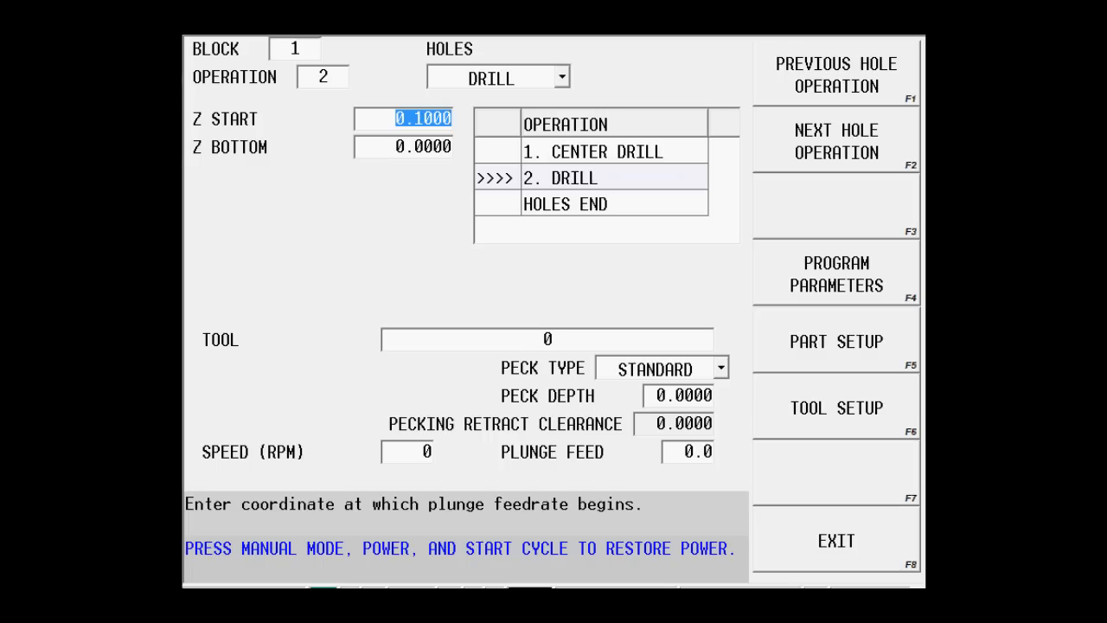
click(402, 146)
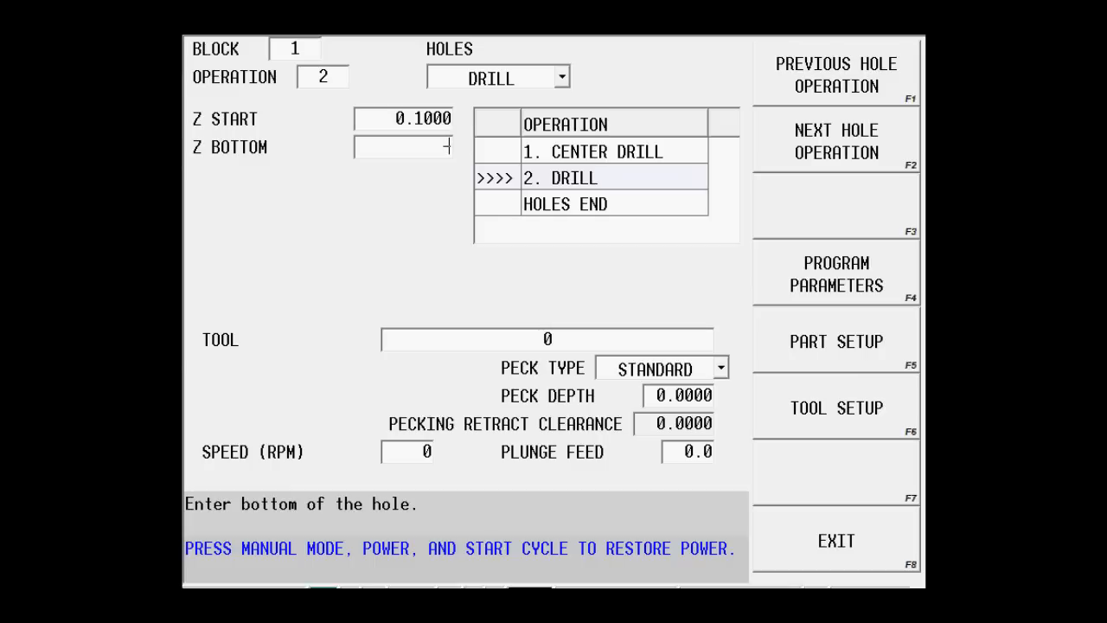
text(-.3250)
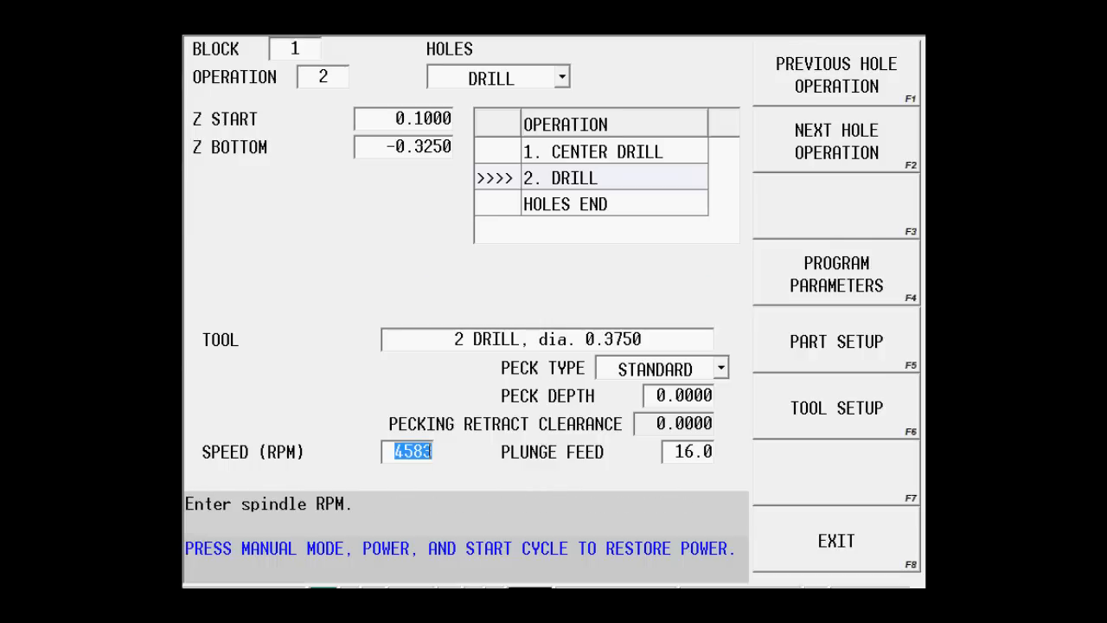
click(661, 368)
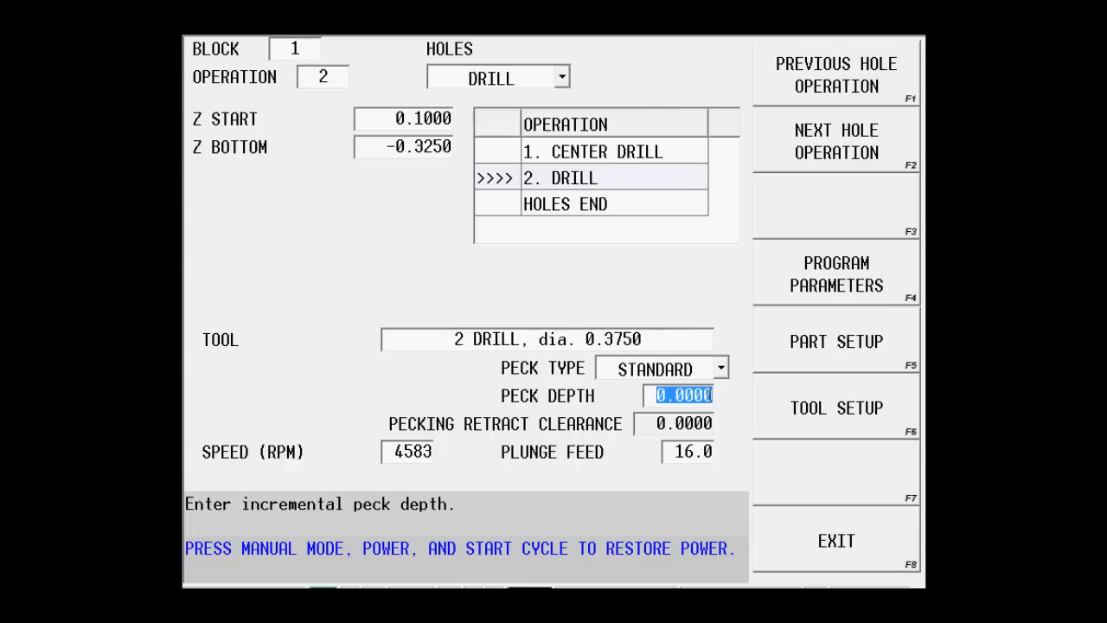
click(835, 141)
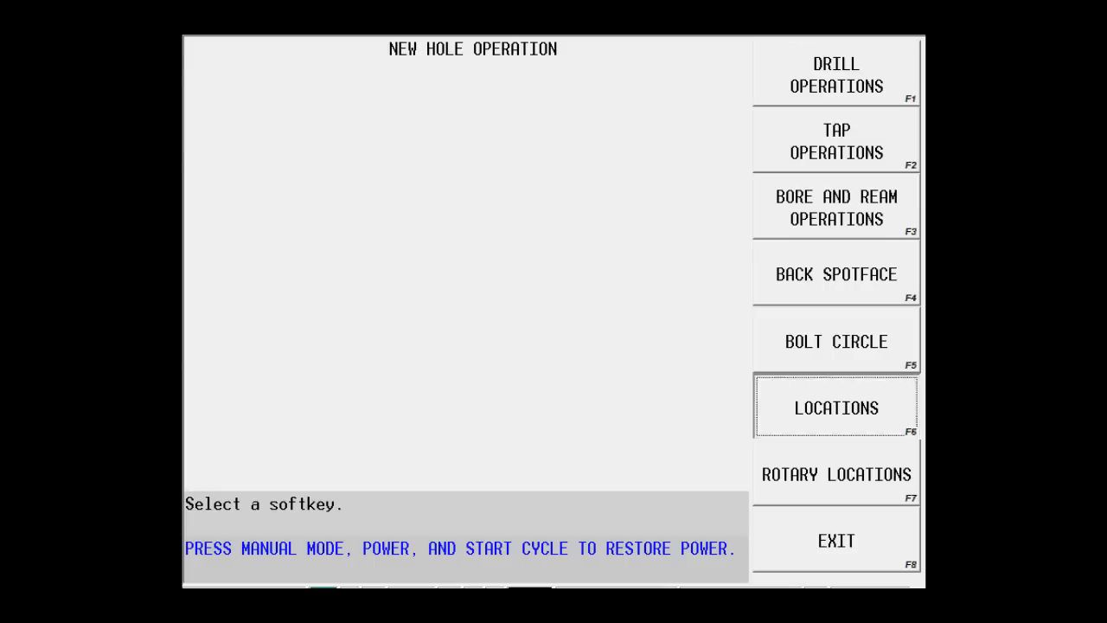
Add a locations operation and enter the first row of hole positions at Y -0.75.
click(835, 406)
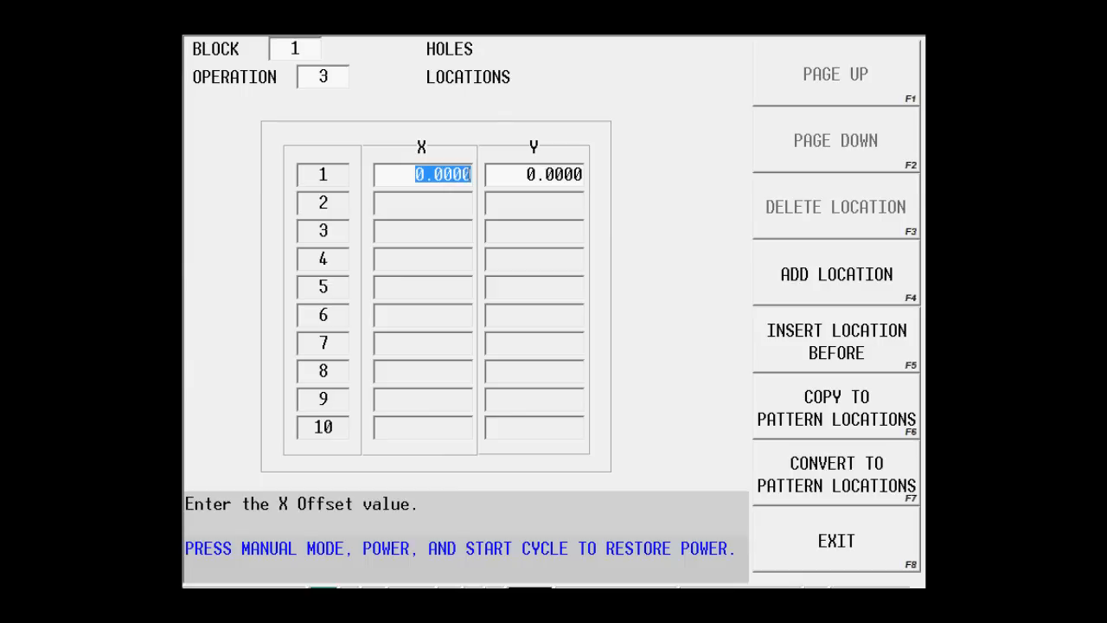
text(11)
click(534, 173)
text(-0.7500)
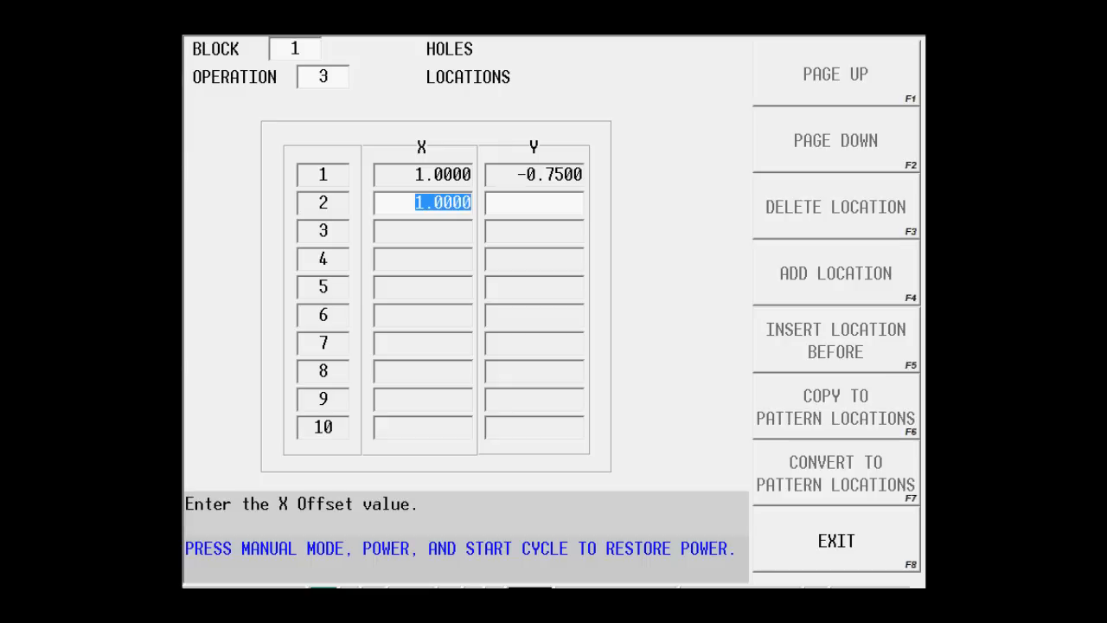
text(1.25)
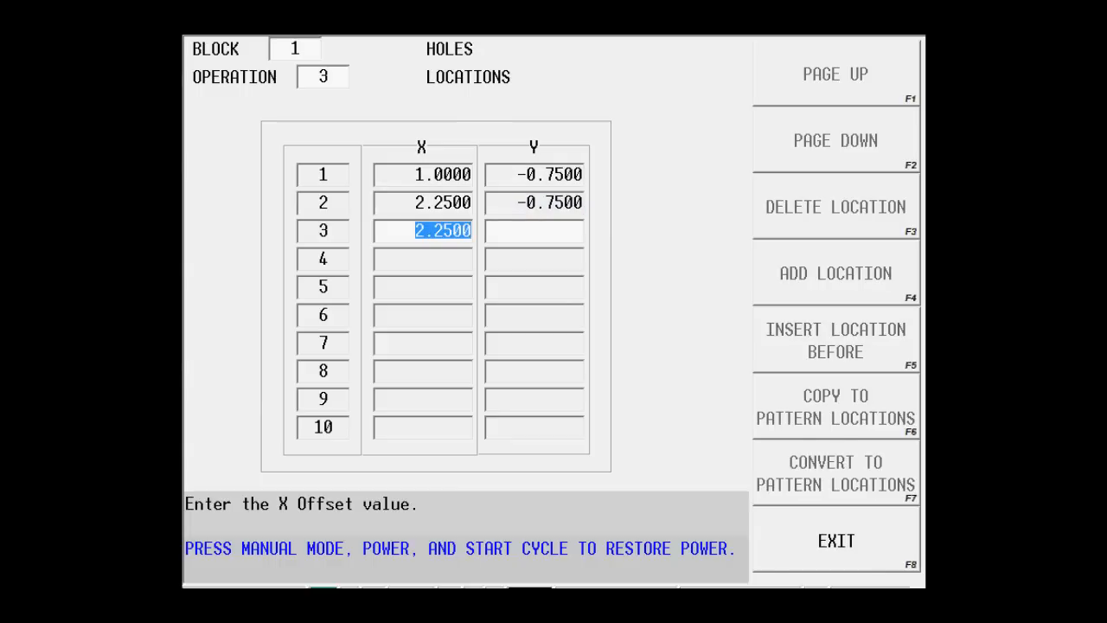
text(1)
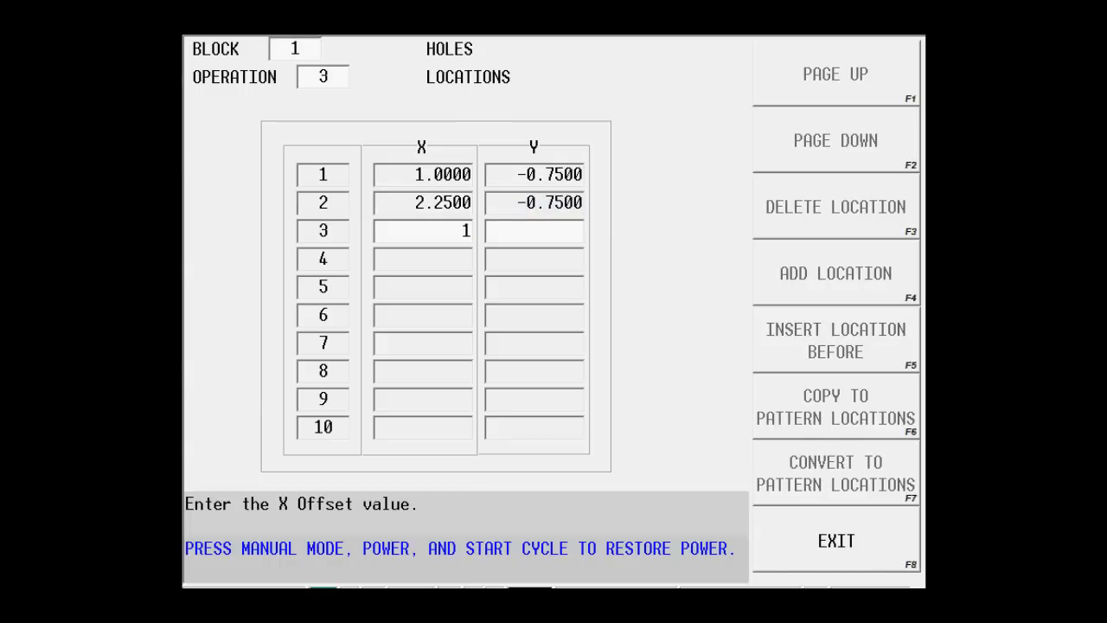
text(3.5000)
click(423, 259)
text(4.7500)
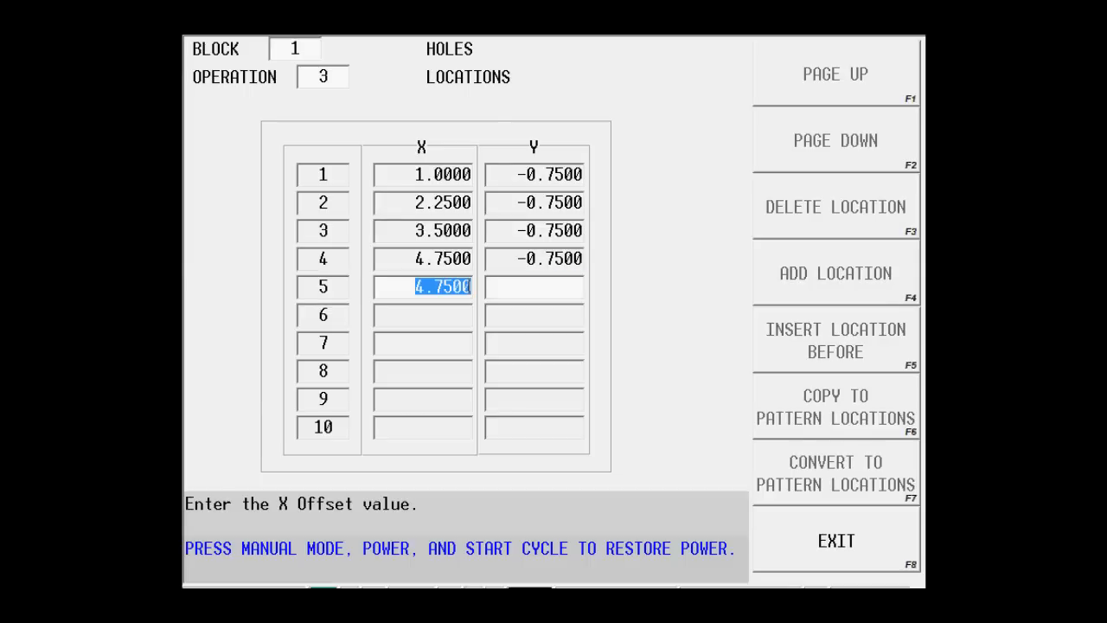
text(1.2500)
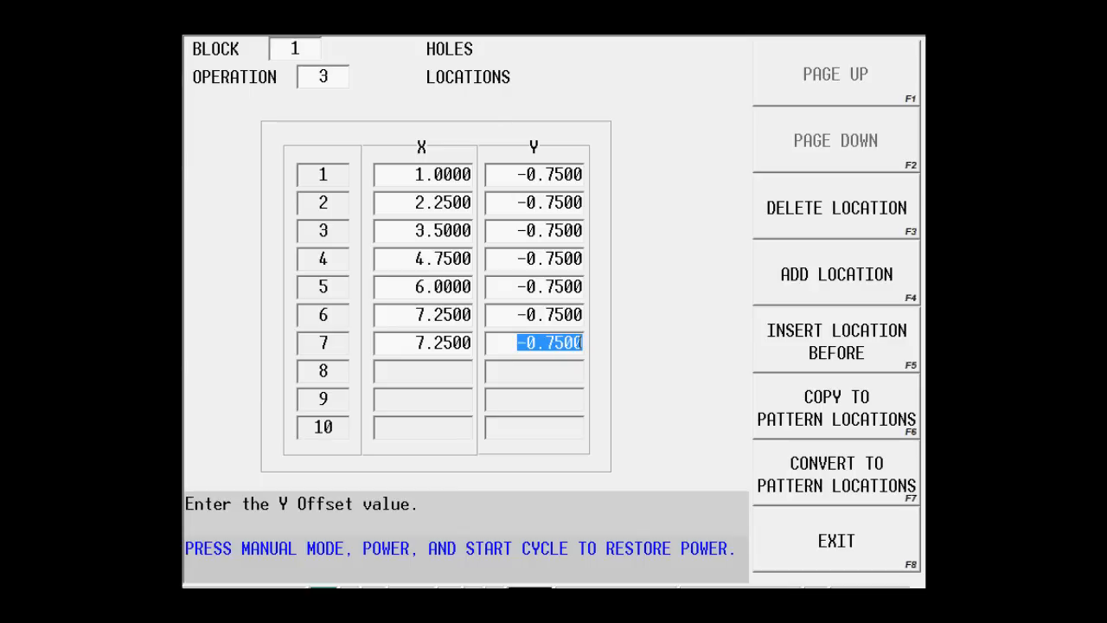
Enter the second-row hole positions at Y -3.25, then draw the part in 3D.
text(2.)
click(423, 371)
text(6.0000)
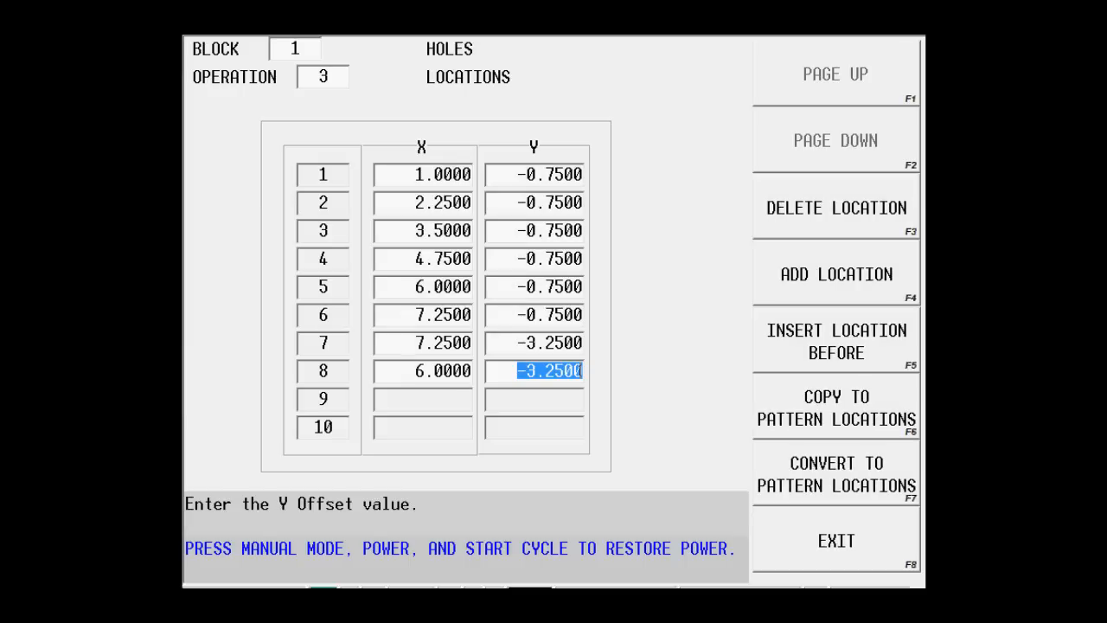
text(1)
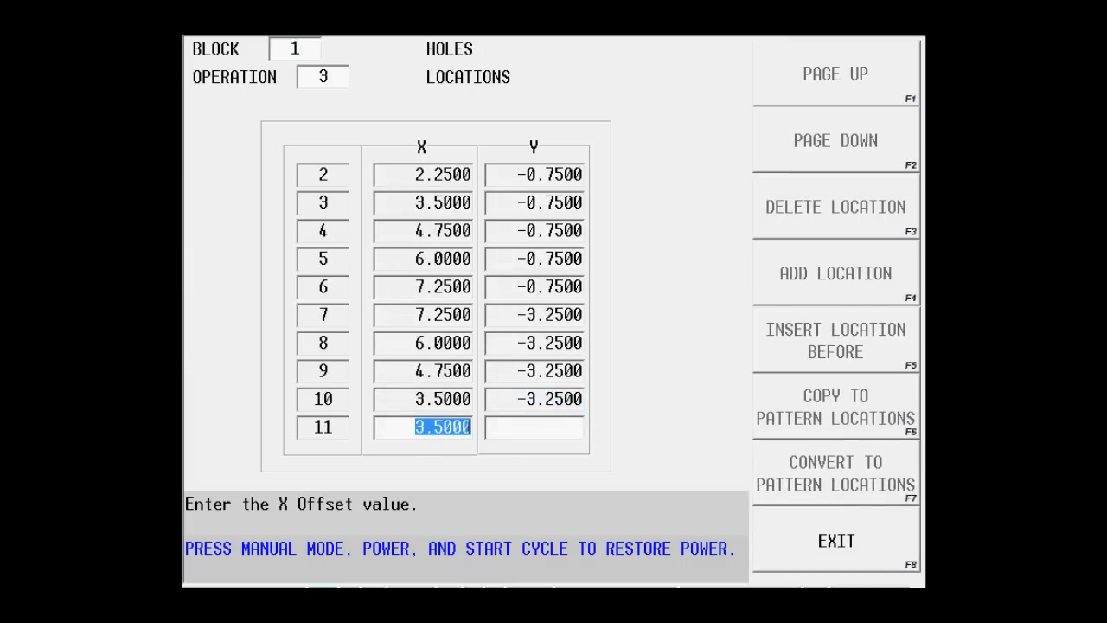
text(1.2500)
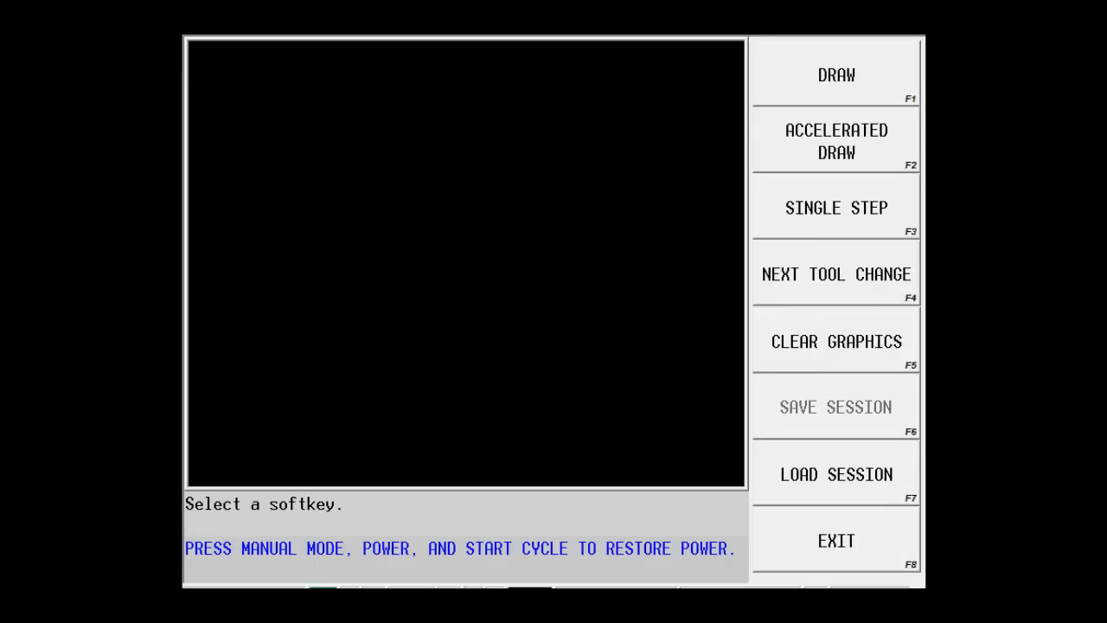
click(835, 76)
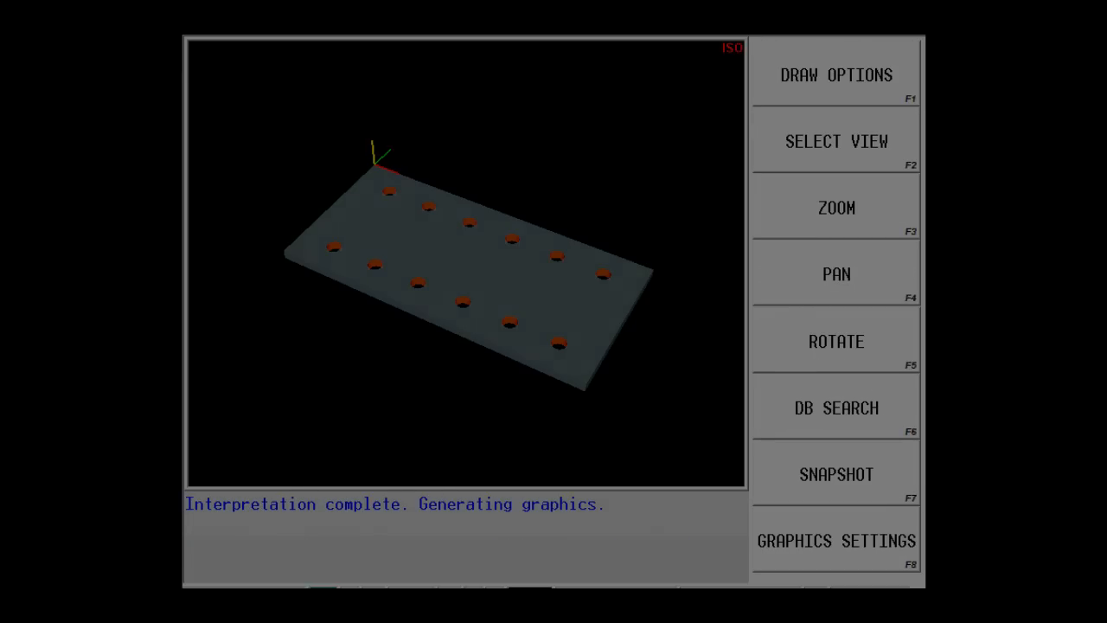